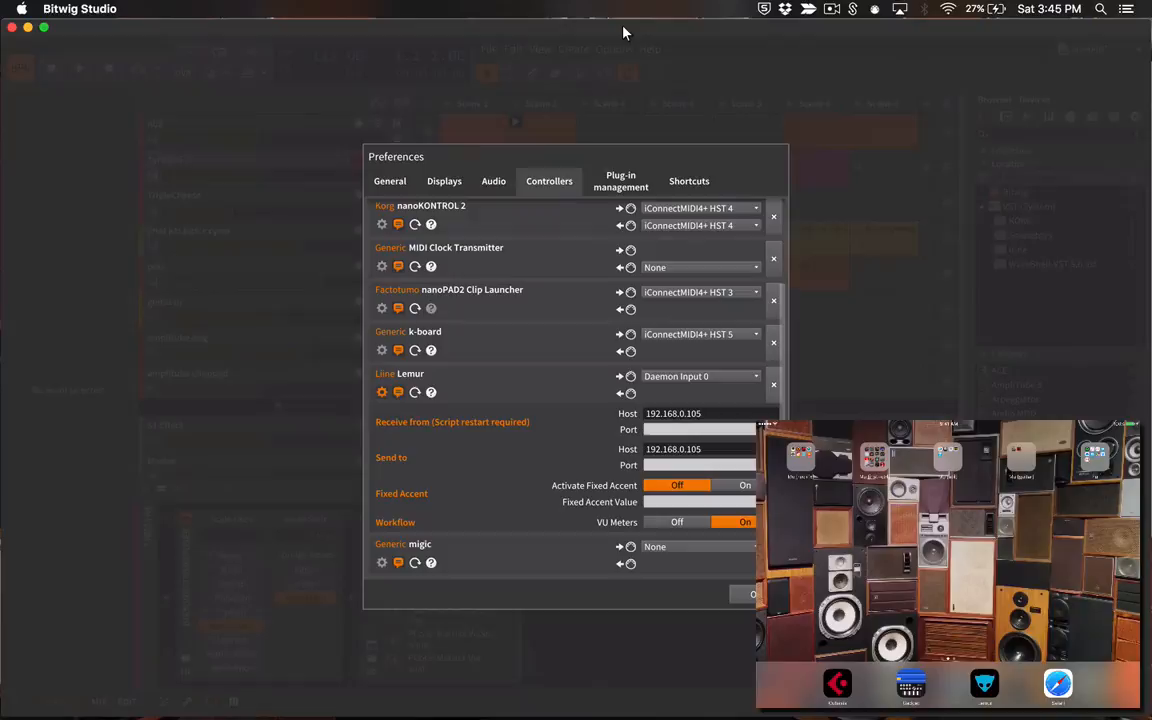
mouse_move(557, 159)
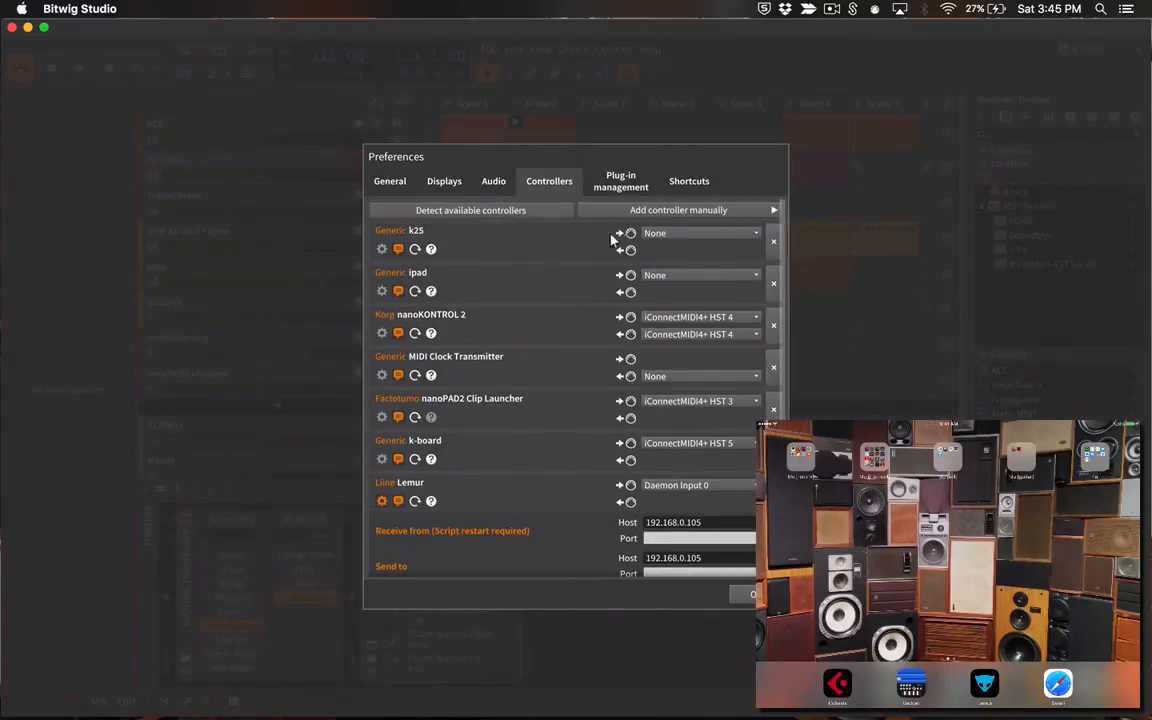
Step: Dismiss Preferences and scroll down through the ace-blip project's clip launcher grid
left_click(678, 210)
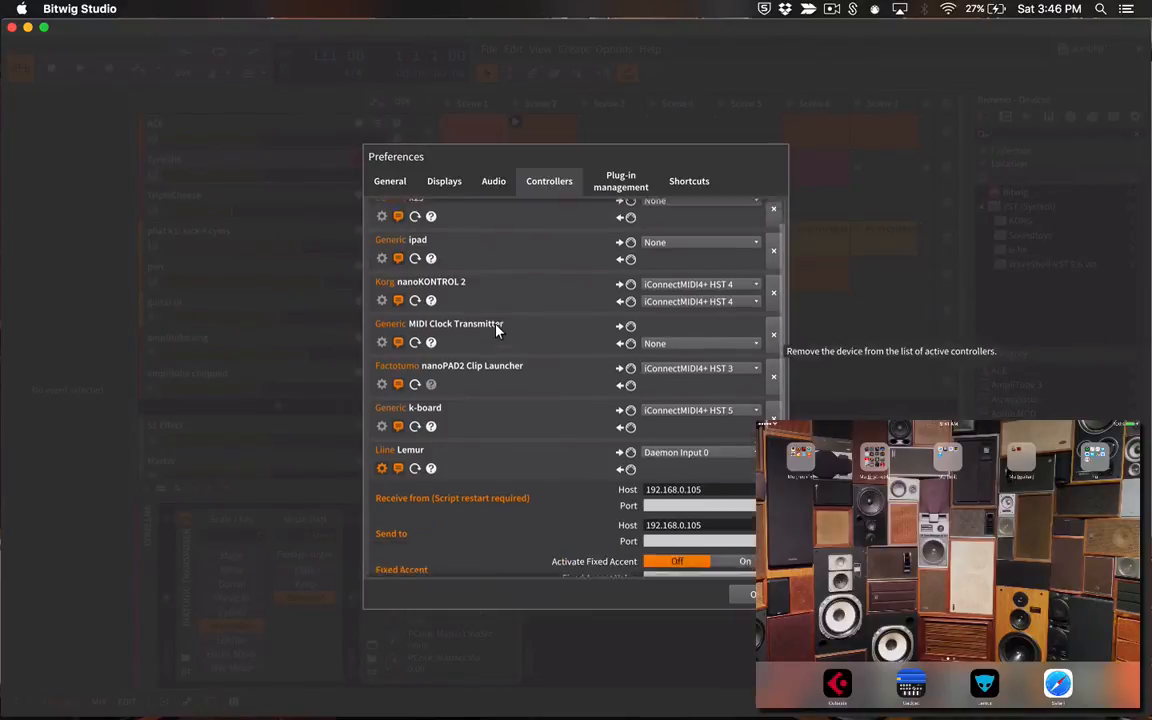
scroll("down", 3)
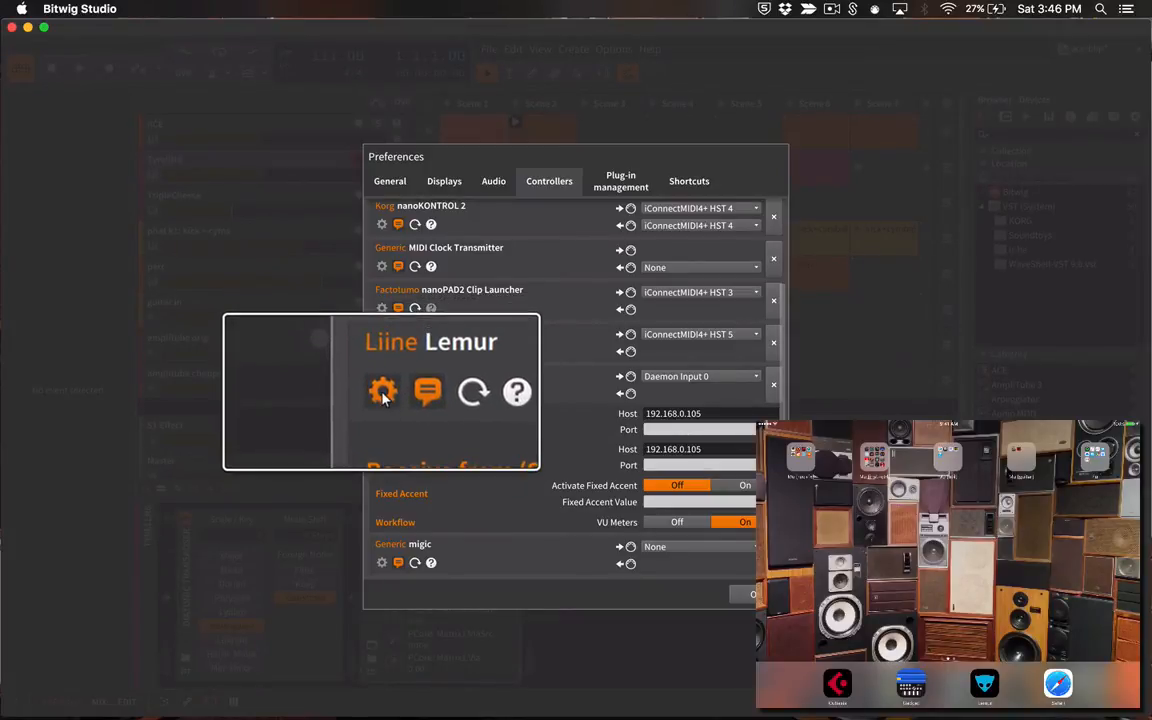
mouse_move(383, 391)
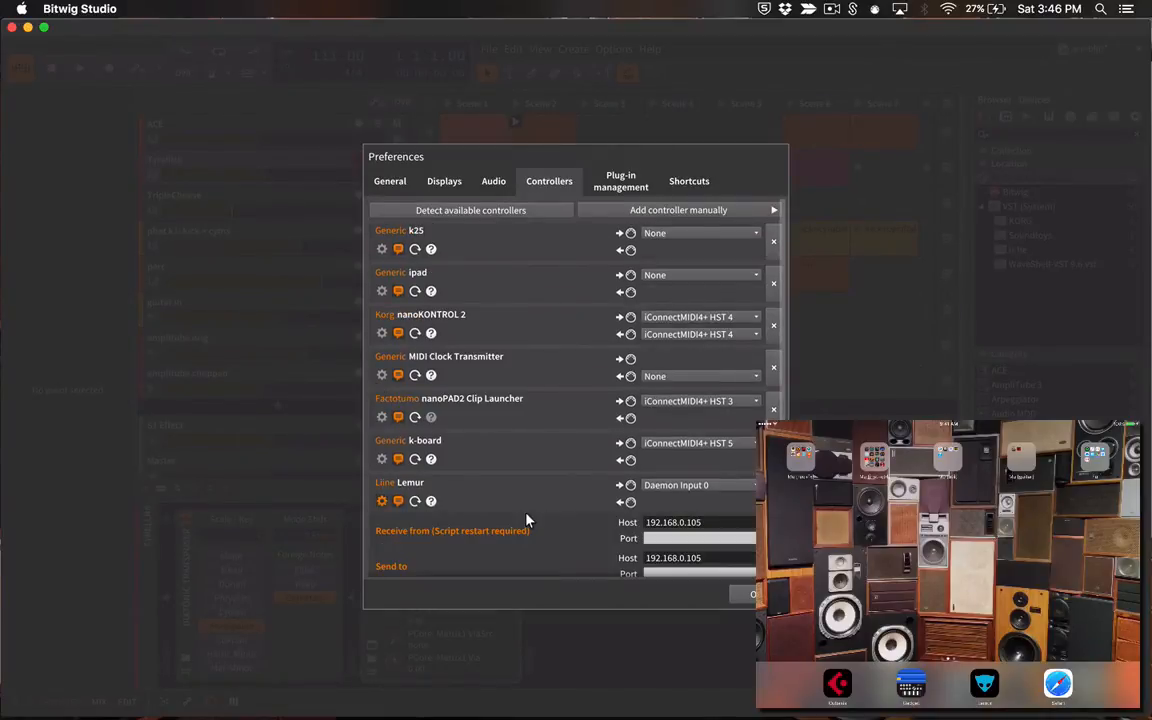
scroll("down", 3)
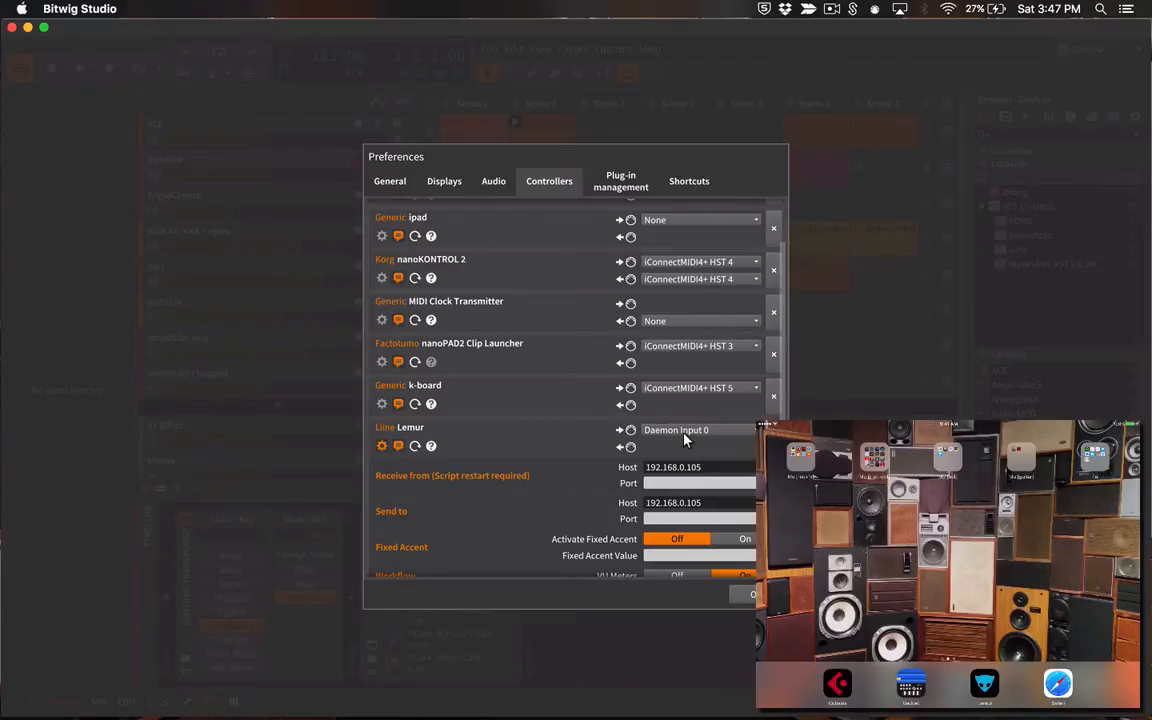
scroll("down", 3)
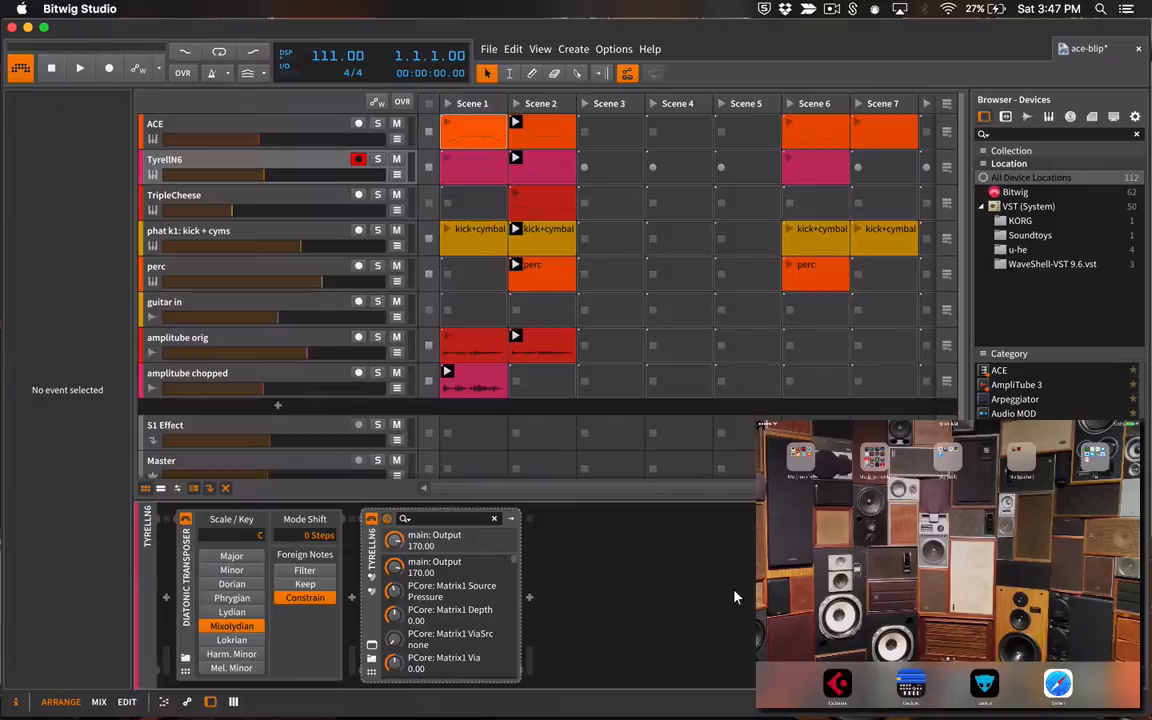
mouse_move(665, 597)
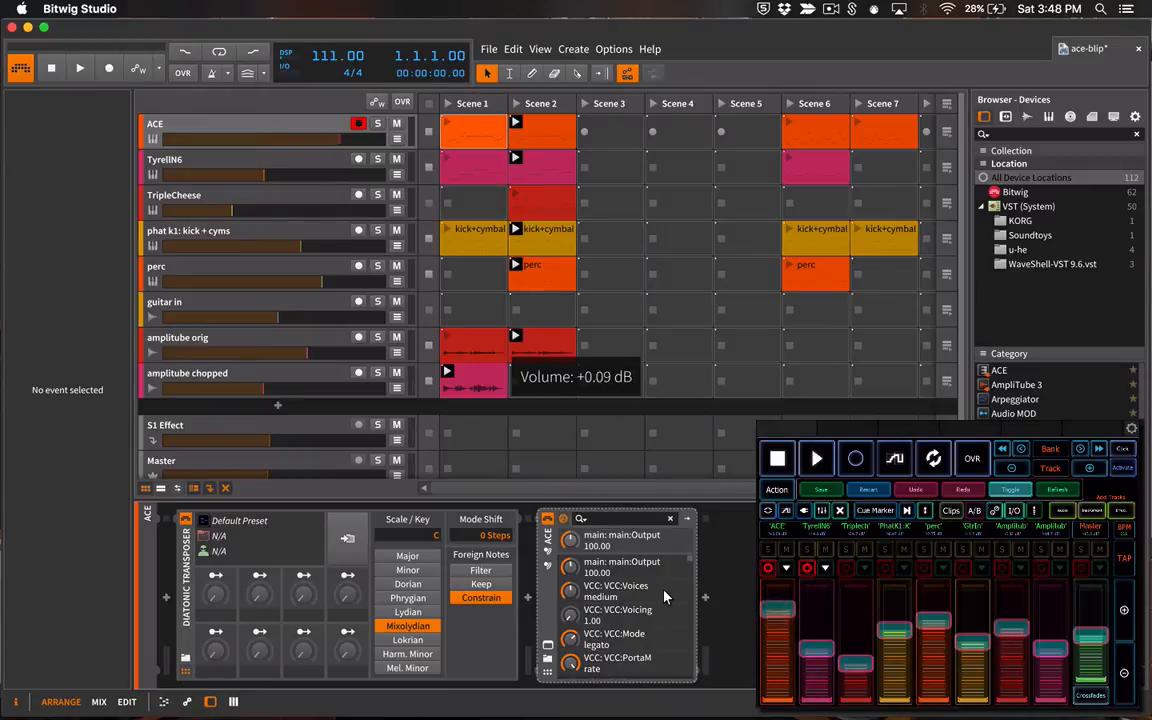
left_click_drag(475, 385, 475, 370)
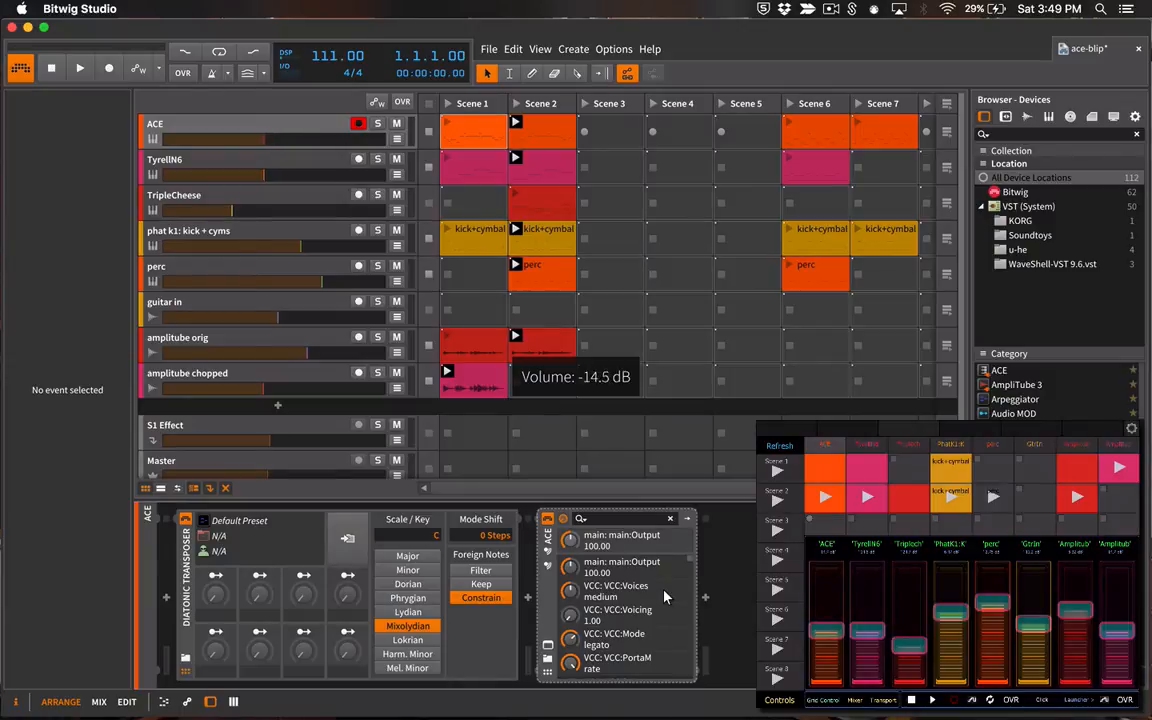
Step: Halt the perc, amplitube orig and amplitube chopped clips with a small drag and a top-bar click
left_click_drag(475, 377, 475, 385)
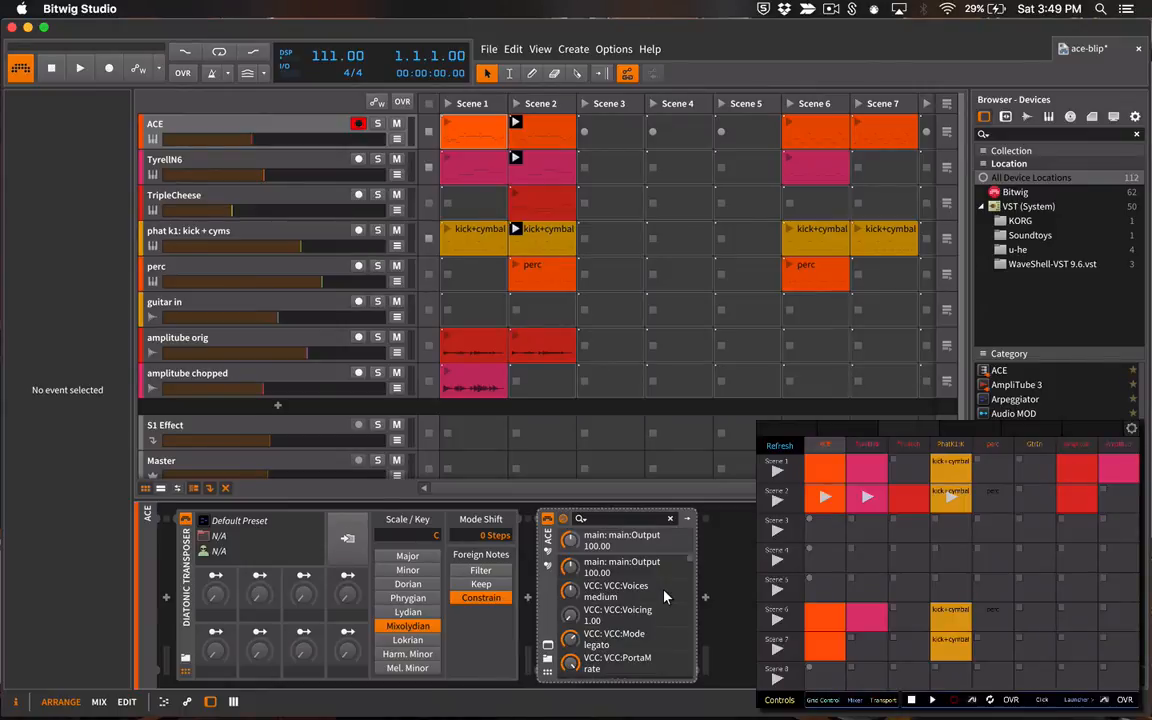
left_click(79, 68)
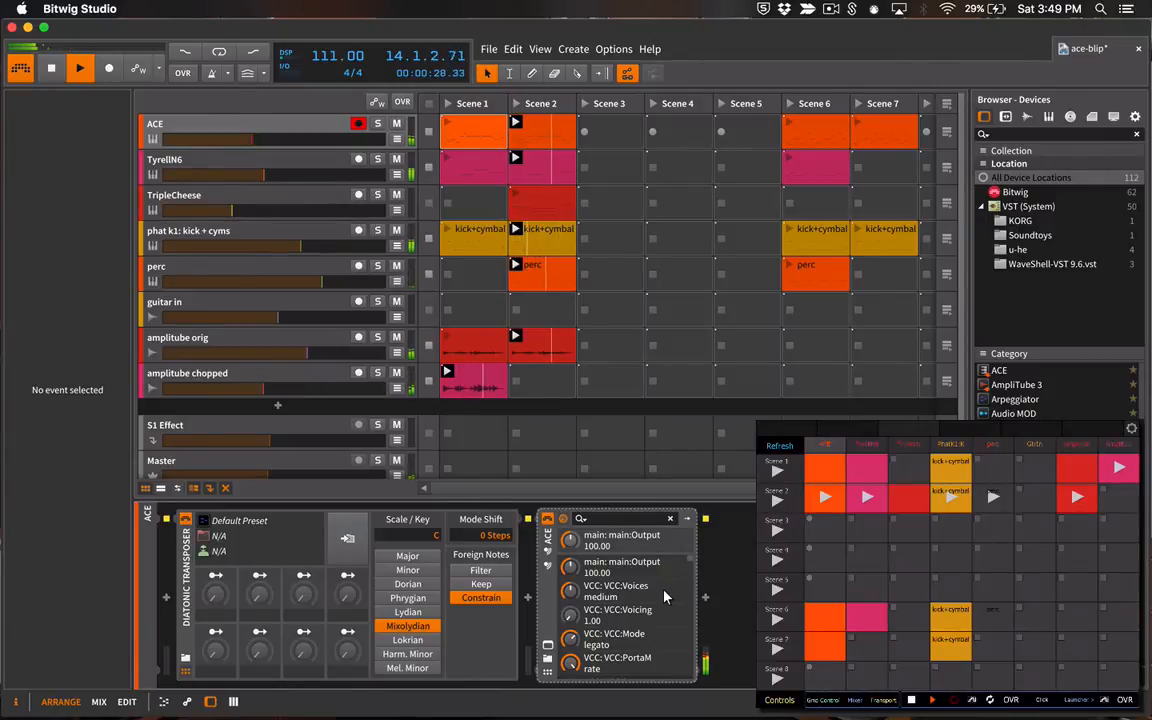
Step: Start transport playback so the perc and amplitube clips play again with the others
left_click(51, 67)
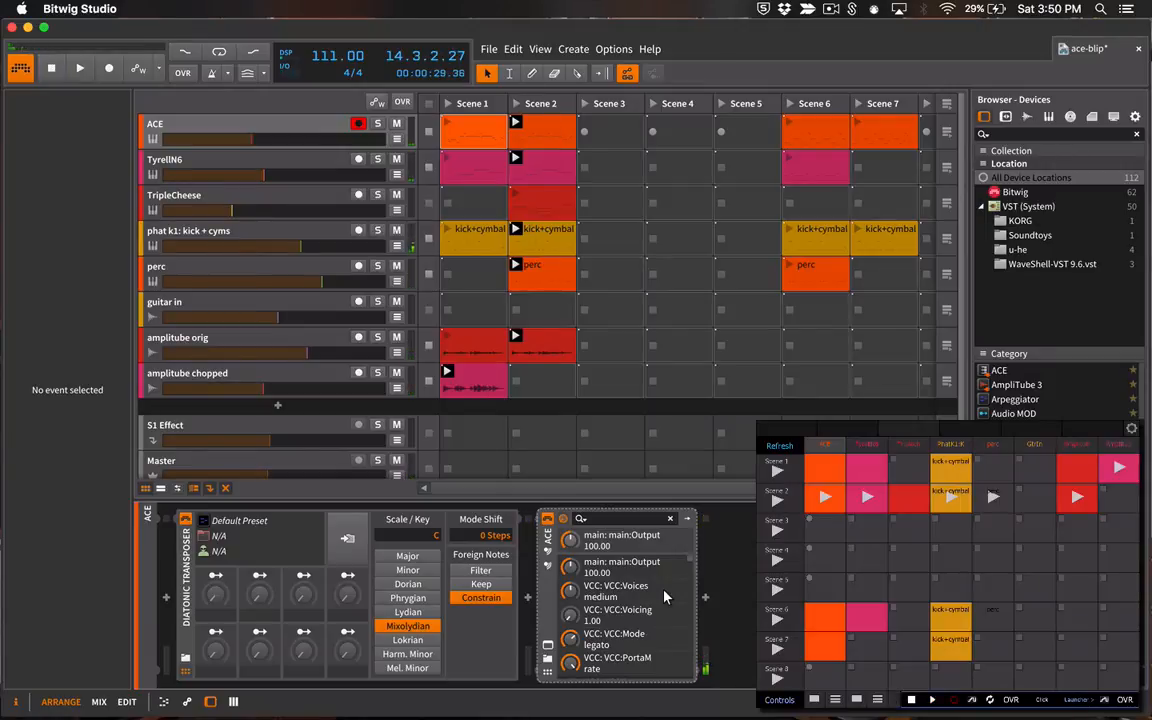